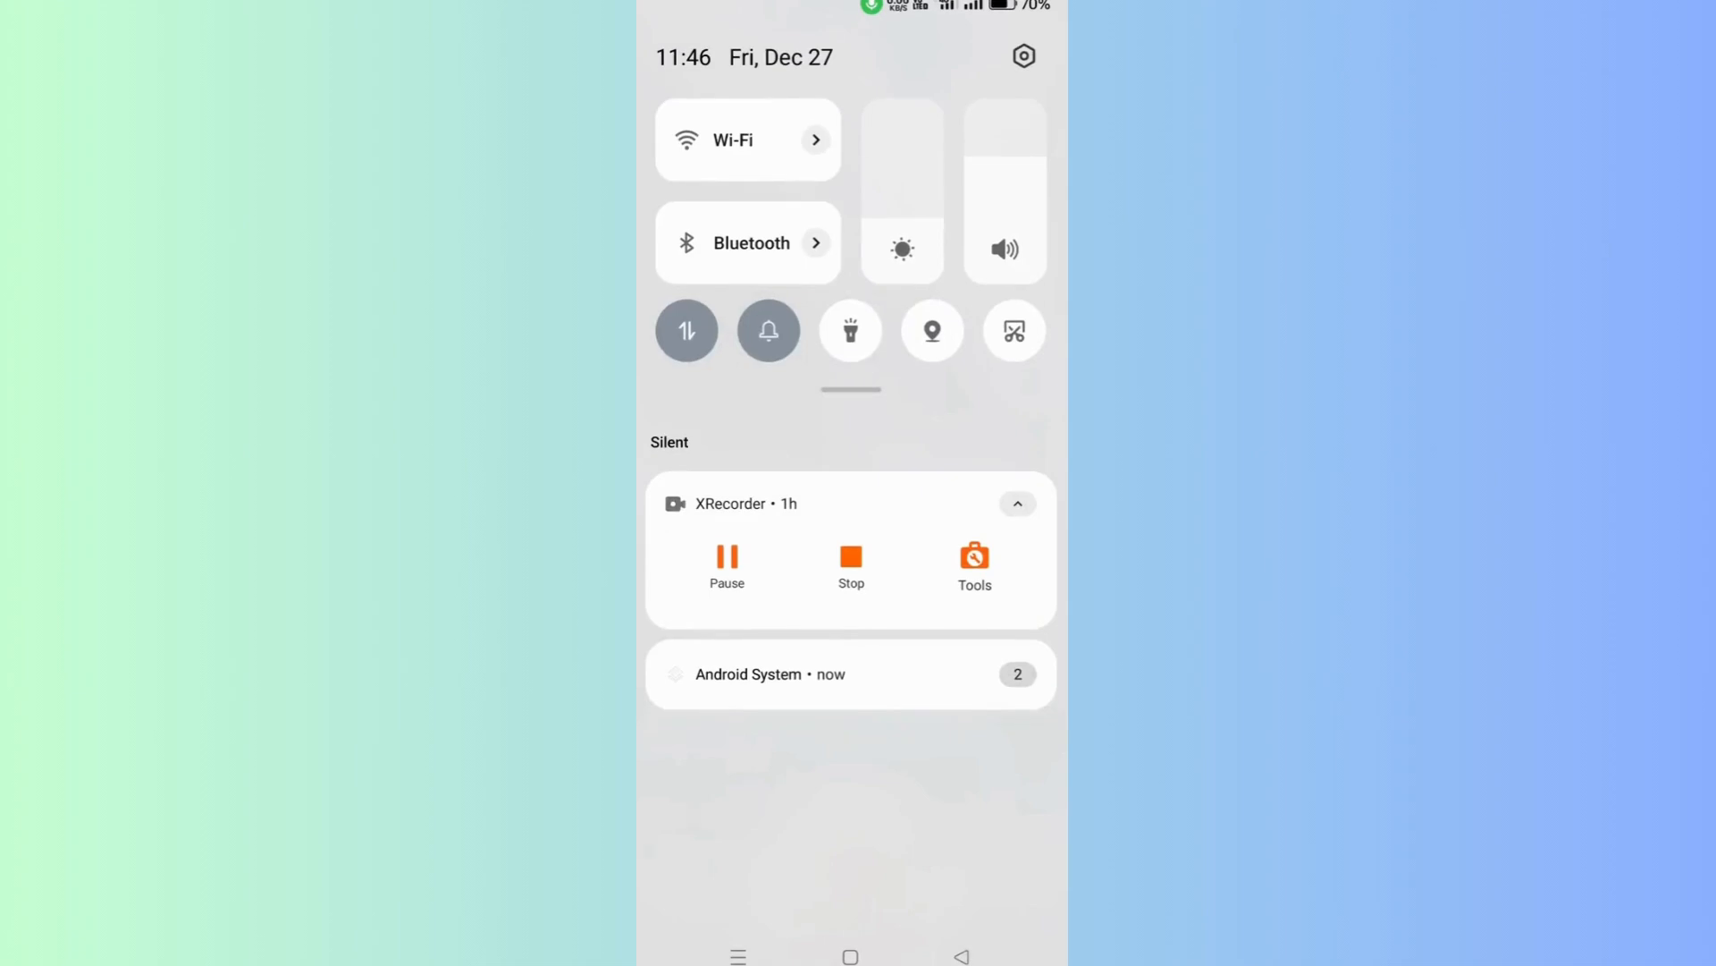
- Reach the Connection & sharing page from the quick settings gear
{"action": "left_click", "coordinate": [1023, 55]}
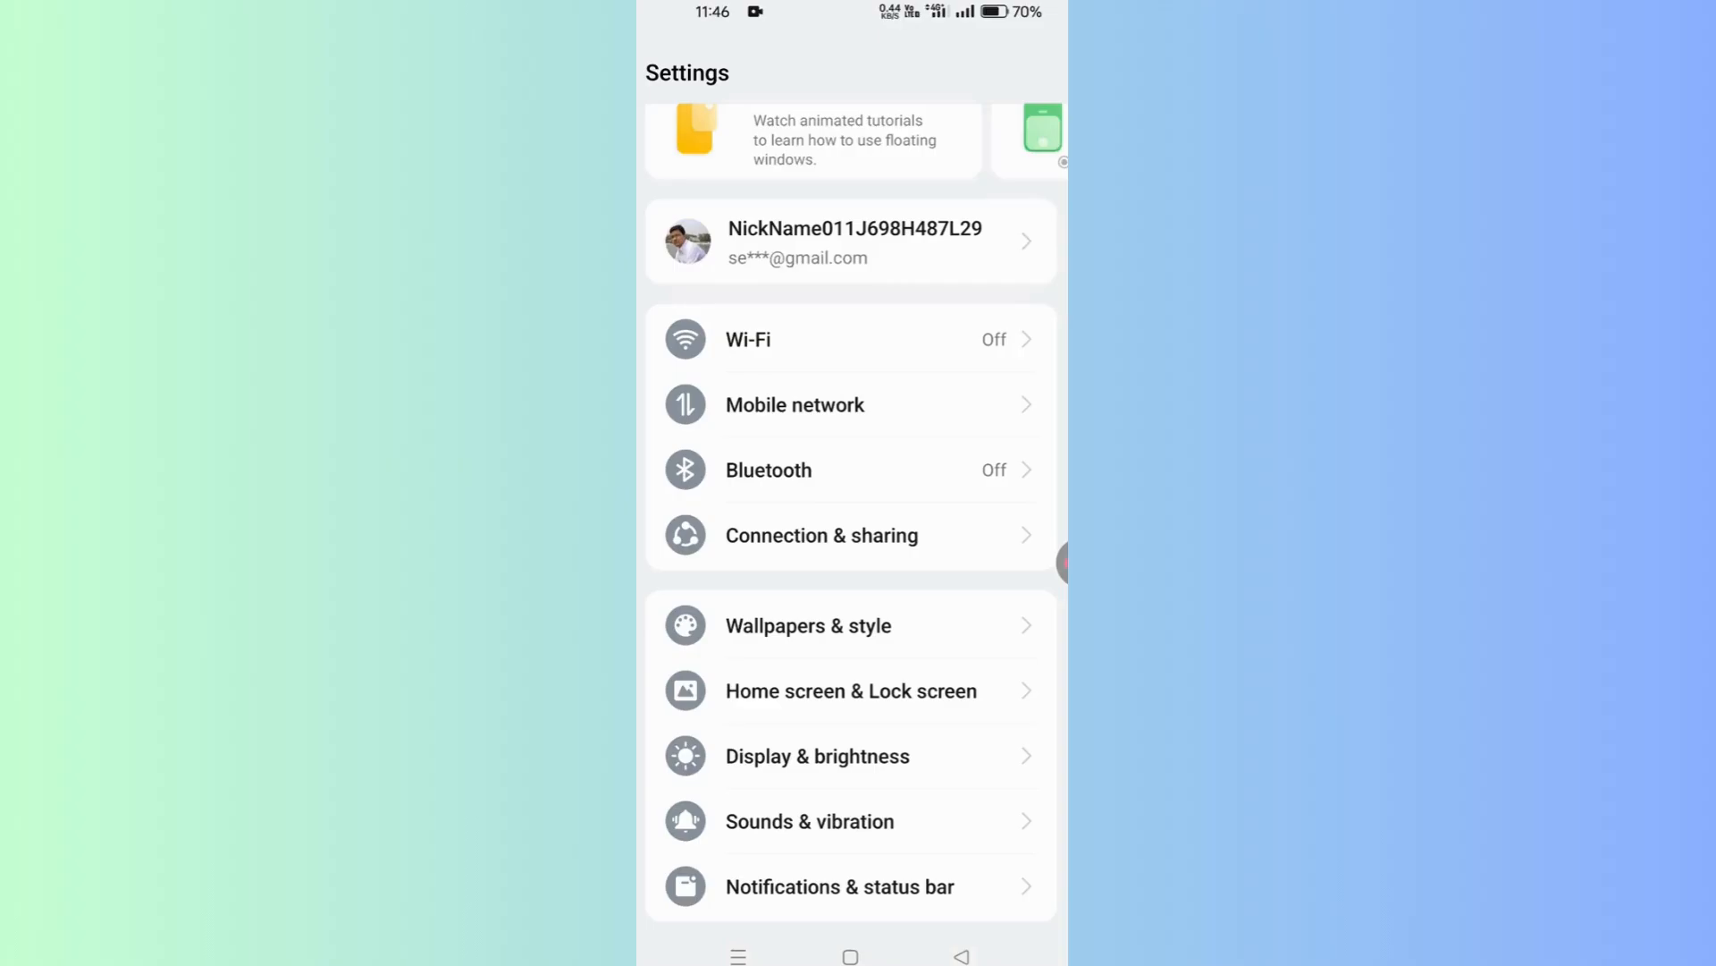
{"action": "scroll", "scroll_direction": "down", "scroll_amount": 3}
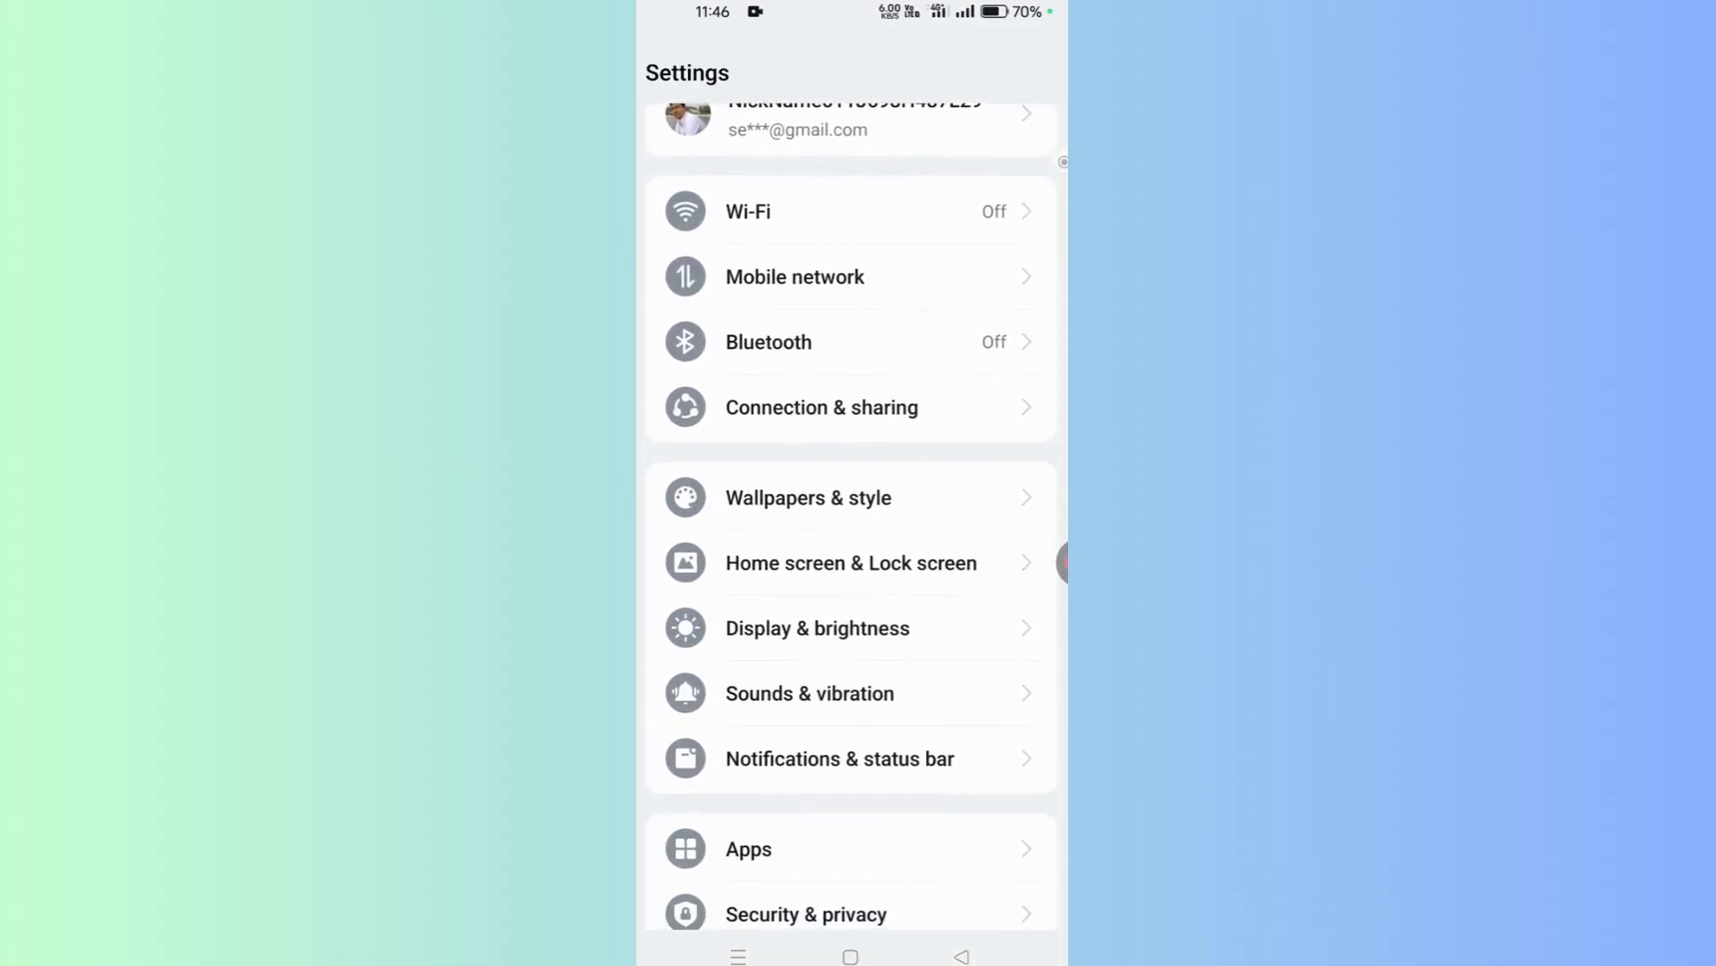
{"action": "left_click", "coordinate": [822, 406]}
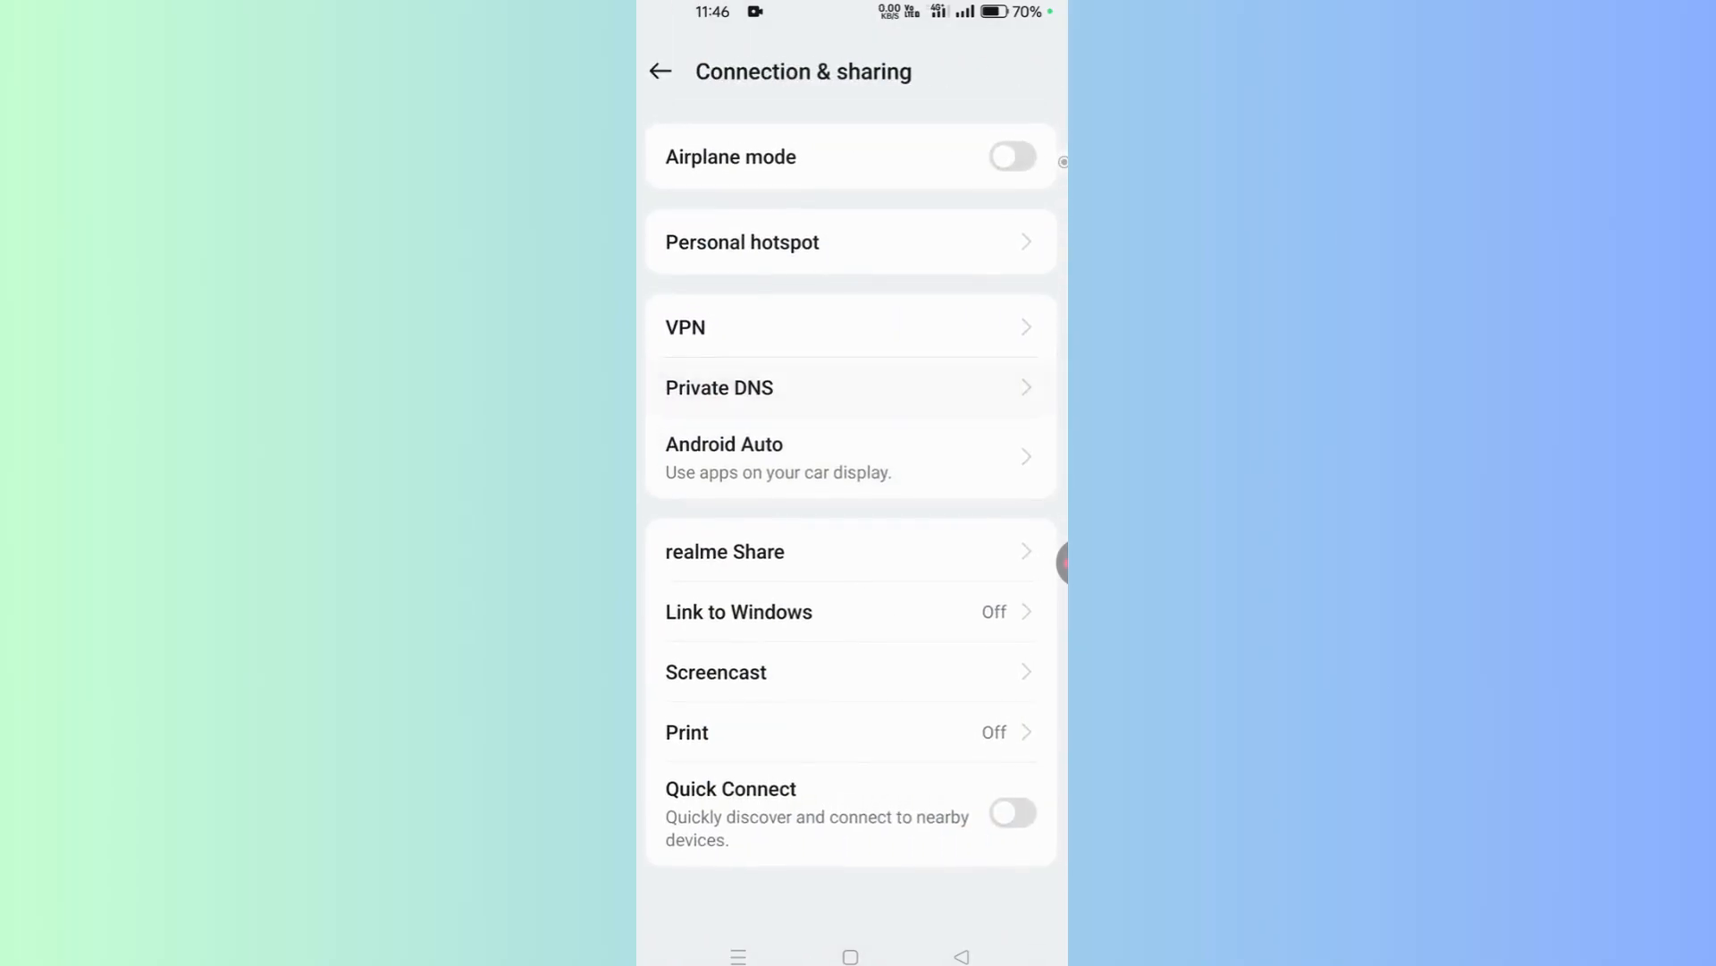
- Enter dns.adguard.com as the private DNS hostname without saving it yet
{"action": "left_click", "coordinate": [718, 388]}
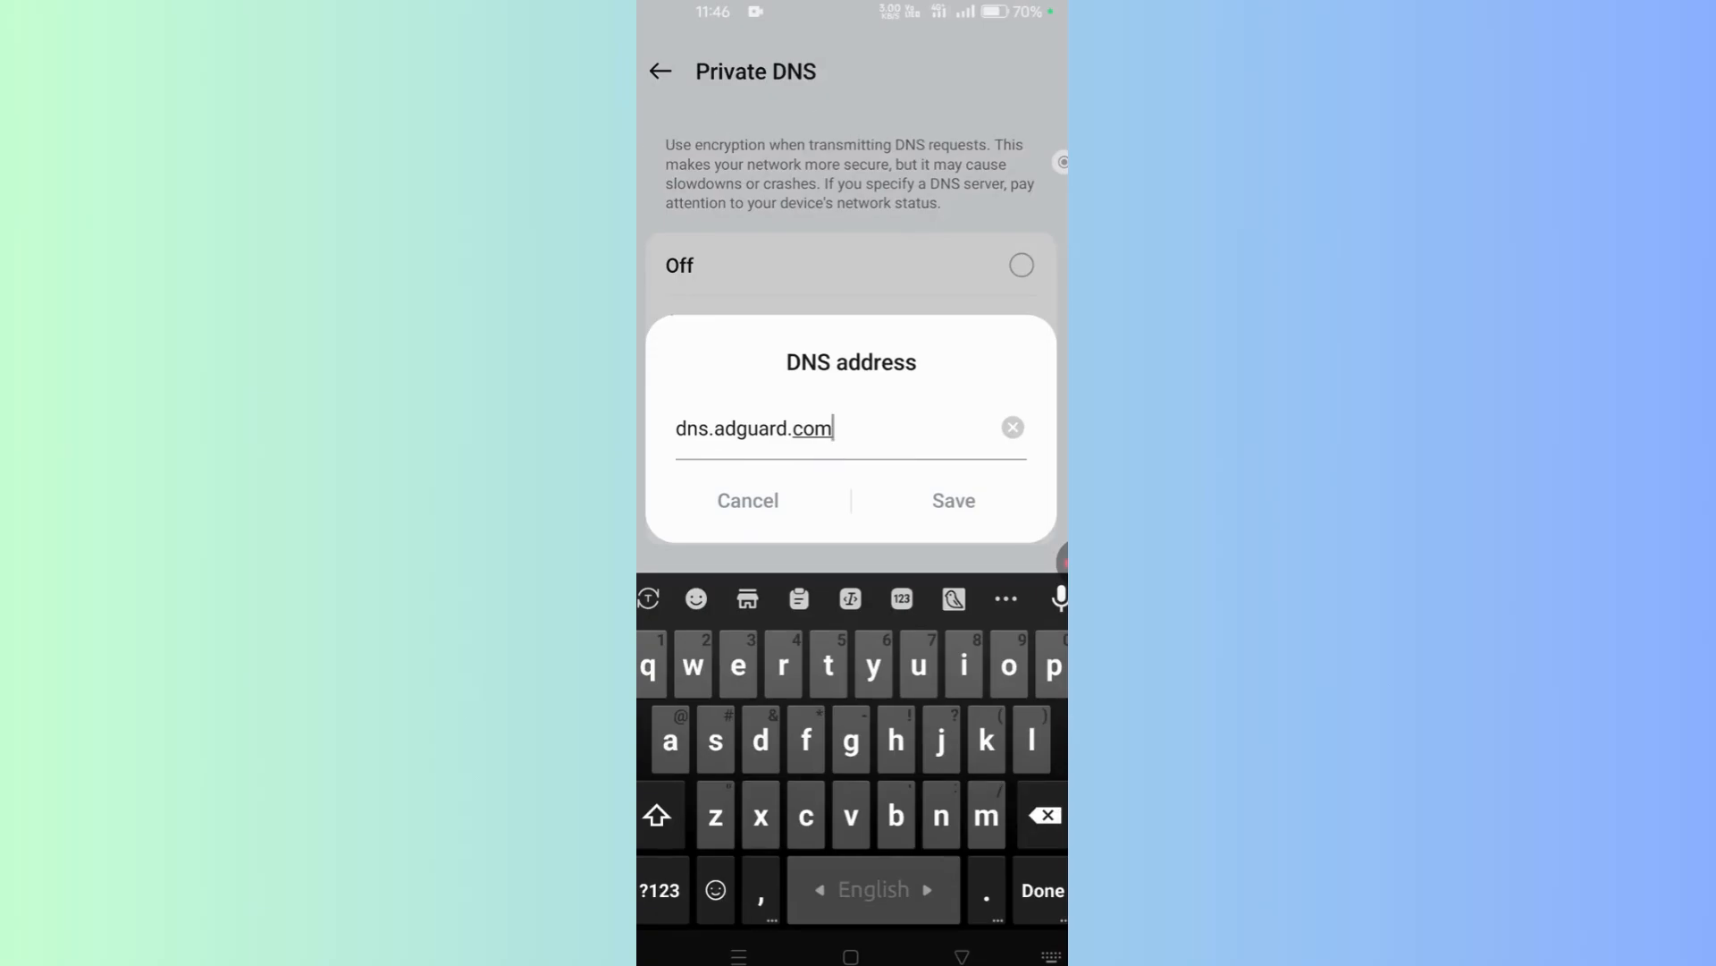
- Save dns.adguard.com as the private DNS provider
{"action": "left_click", "coordinate": [951, 501]}
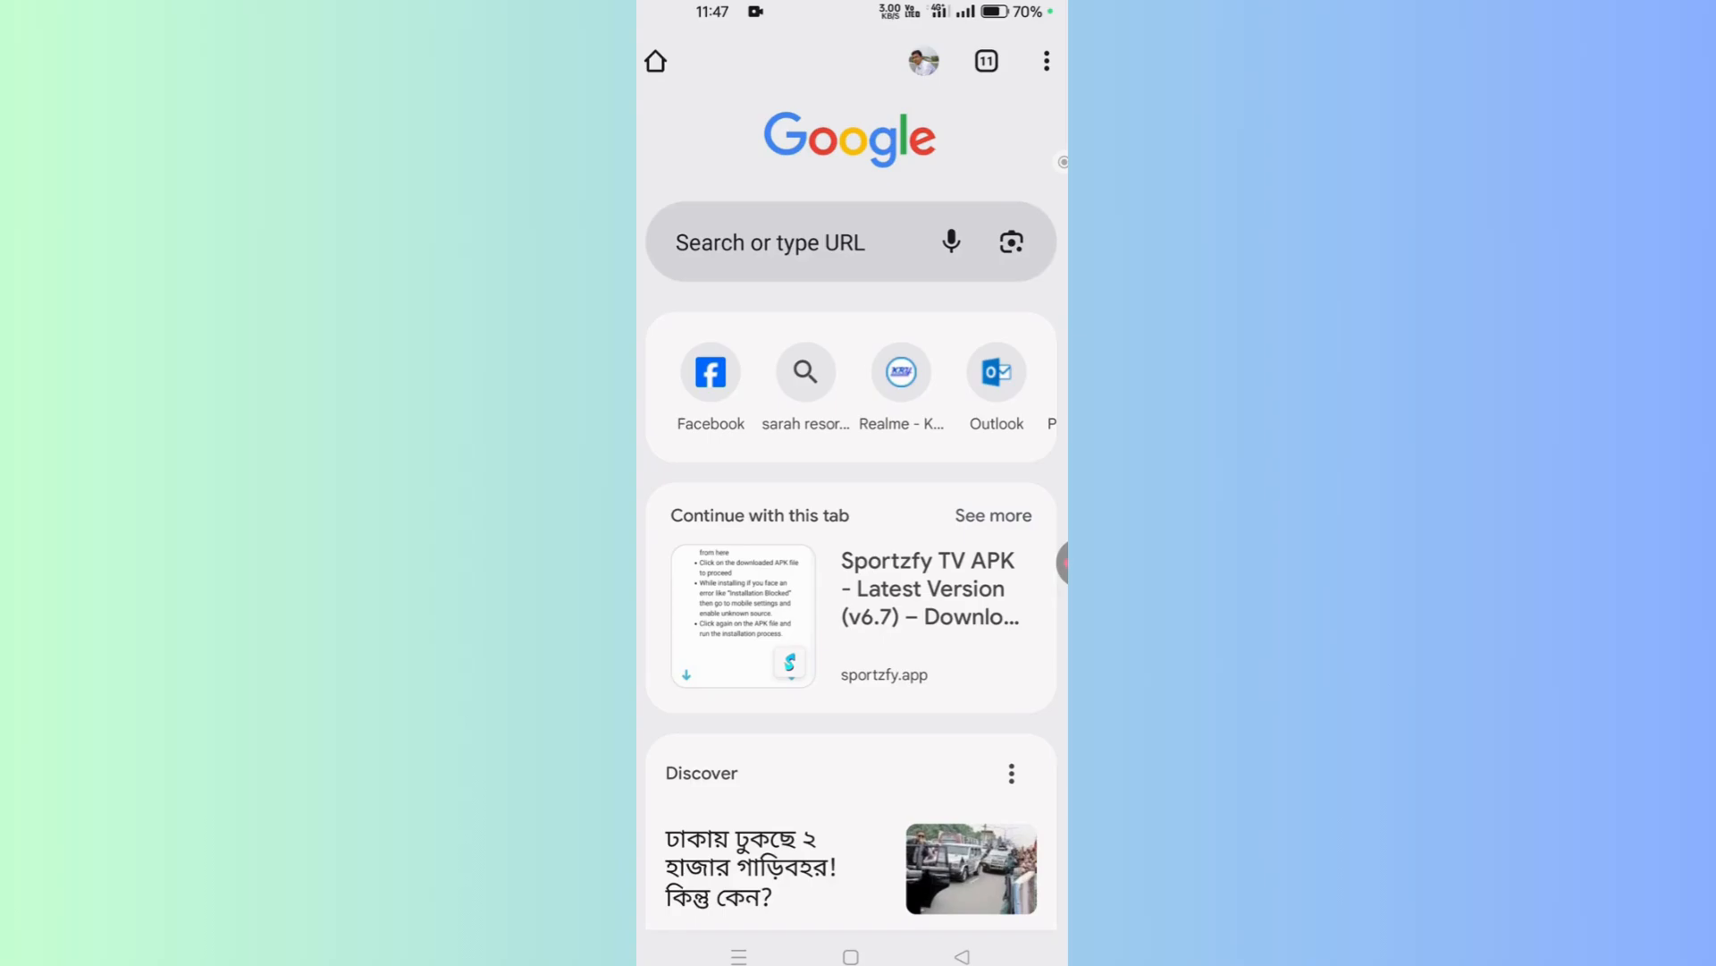
- Reach Chrome's Site settings permissions list through the browser settings
{"action": "left_click", "coordinate": [1044, 61]}
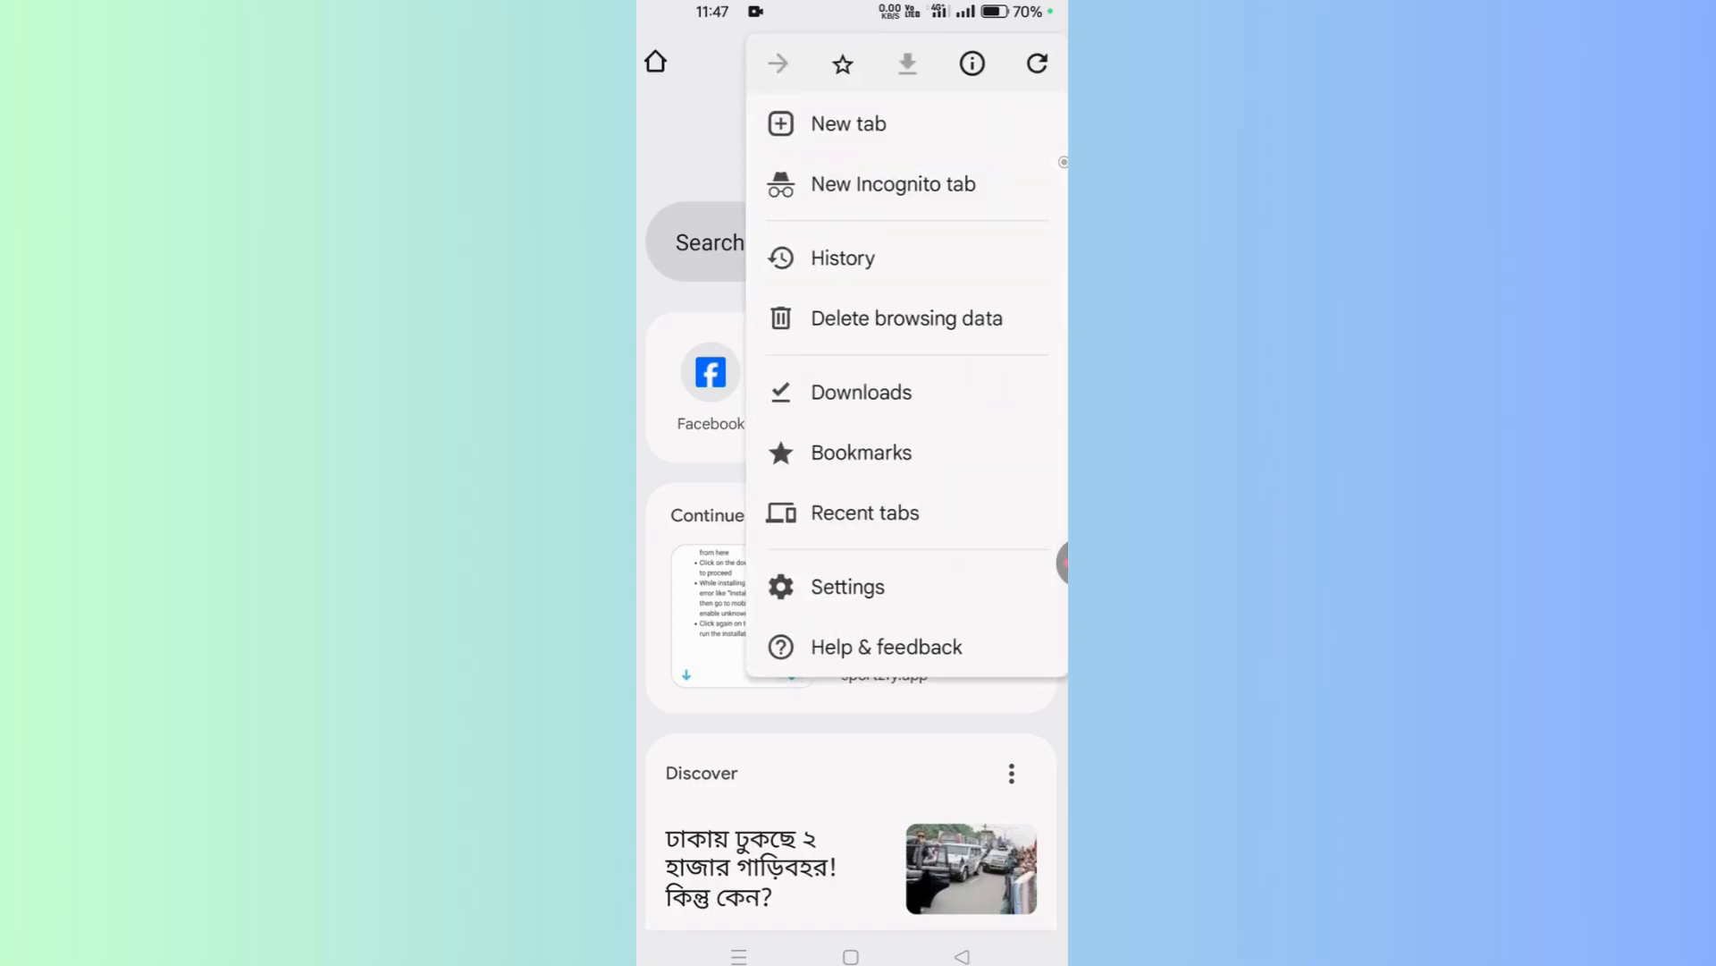
{"action": "left_click", "coordinate": [848, 586]}
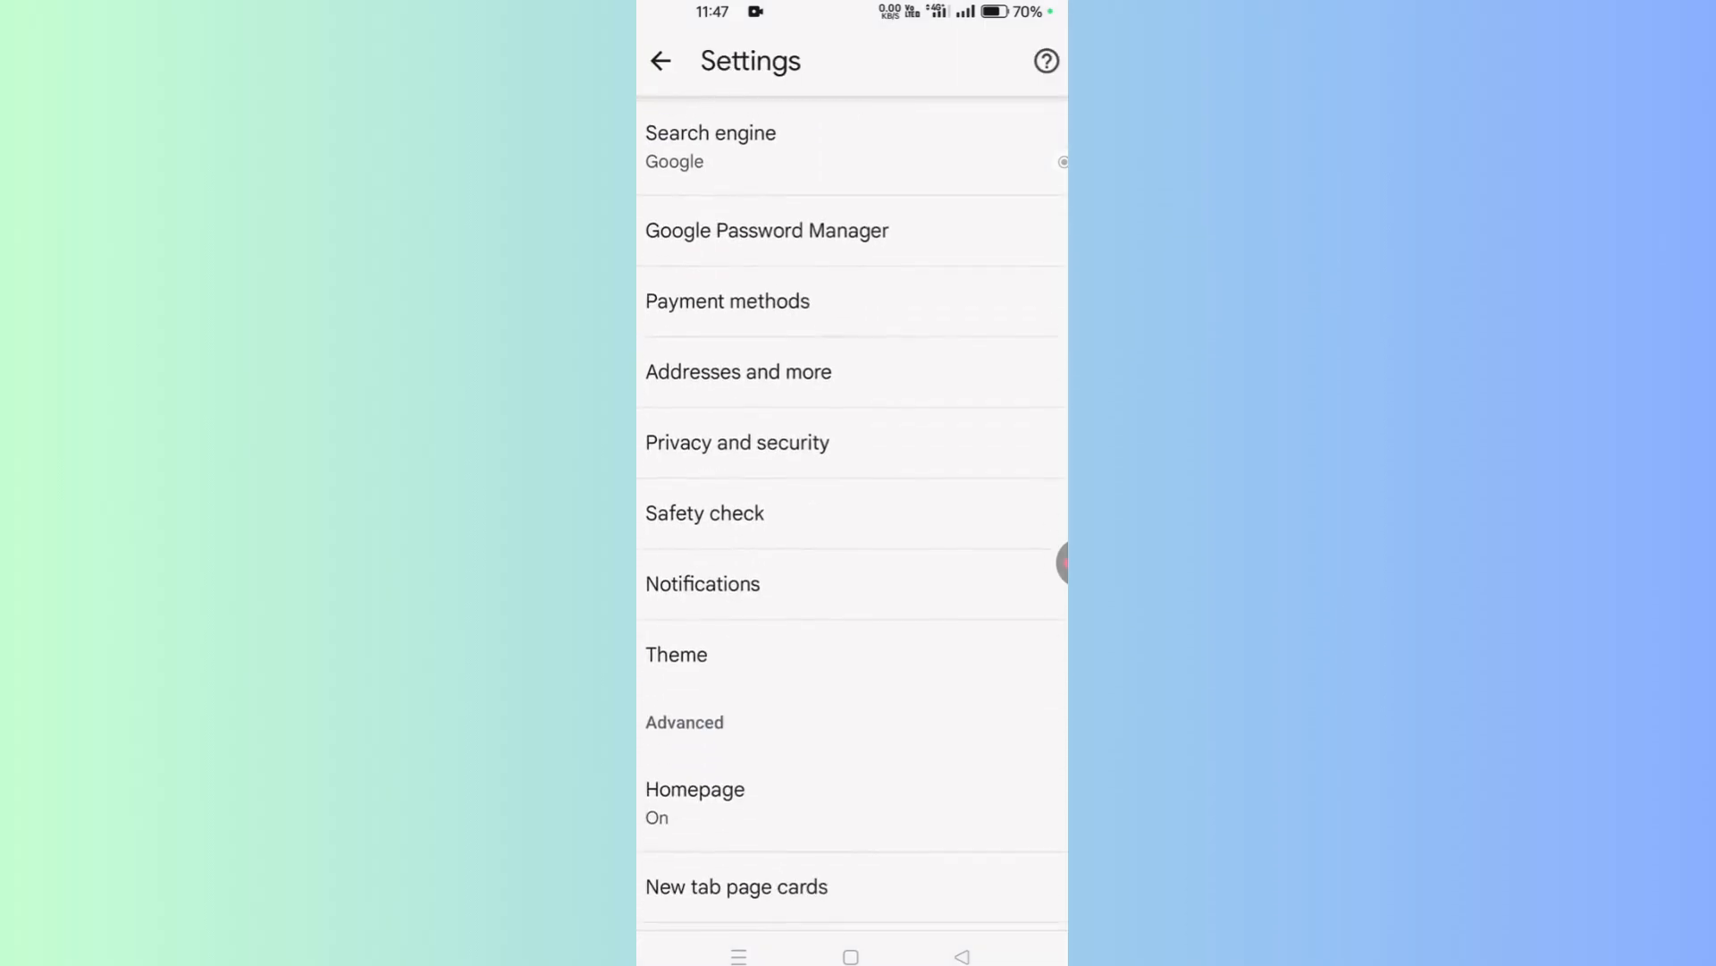
{"action": "scroll", "scroll_direction": "down", "scroll_amount": 3}
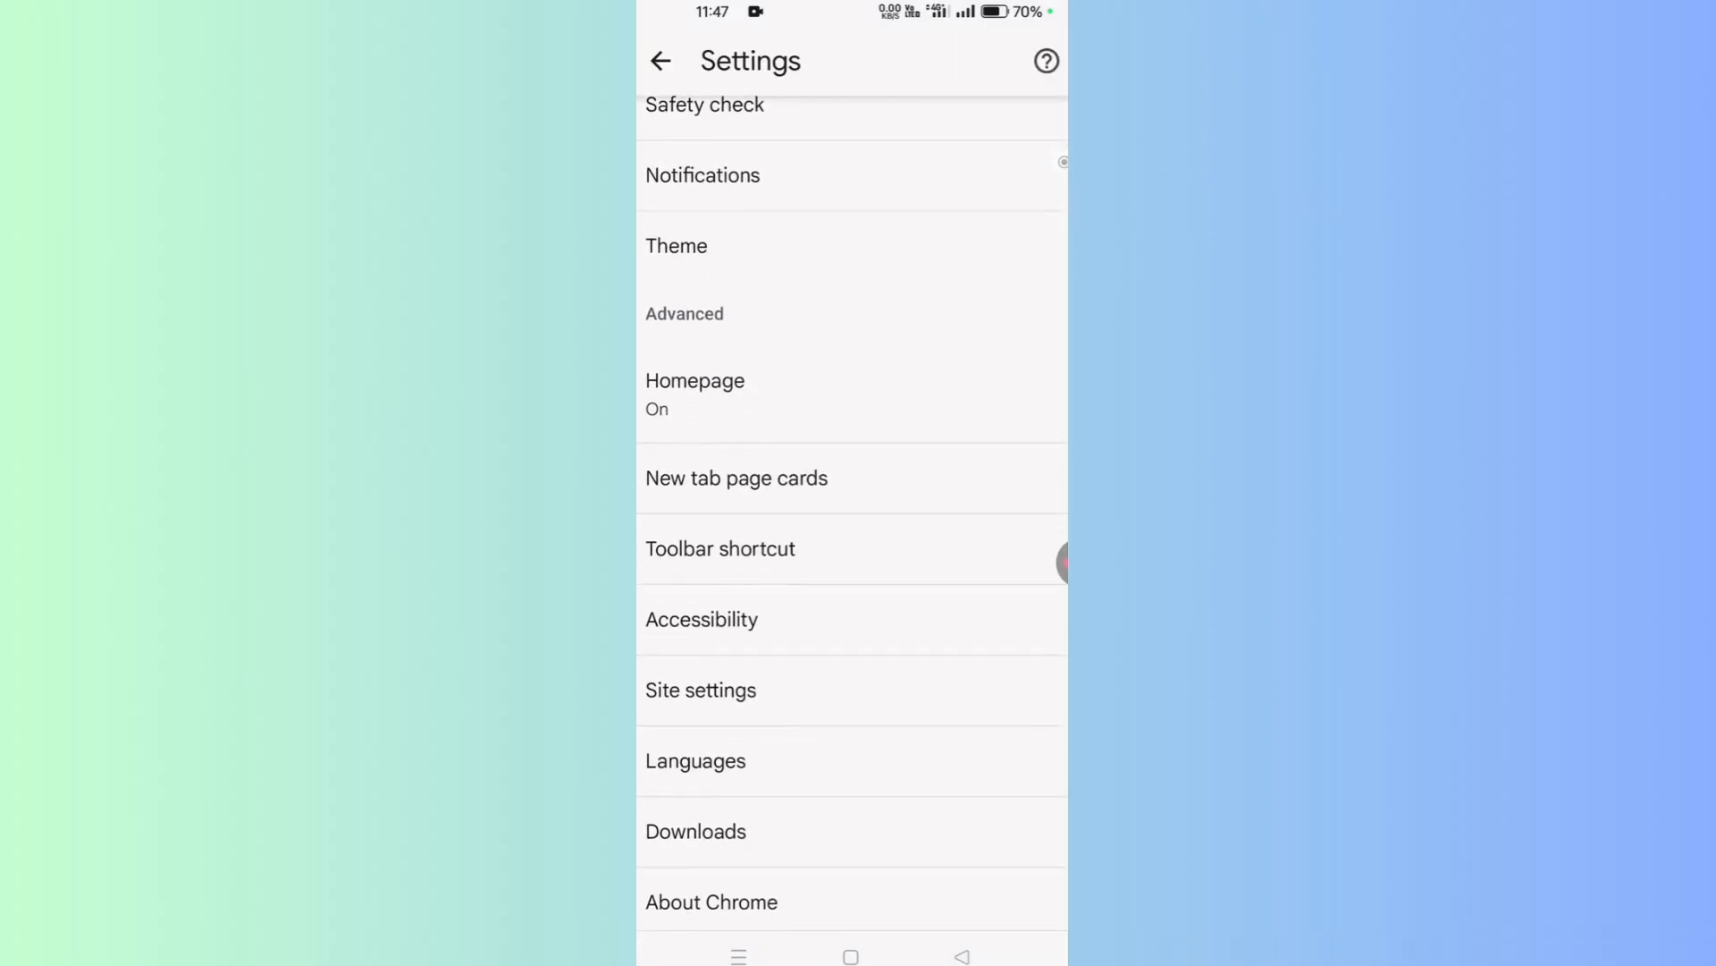
{"action": "left_click", "coordinate": [701, 690]}
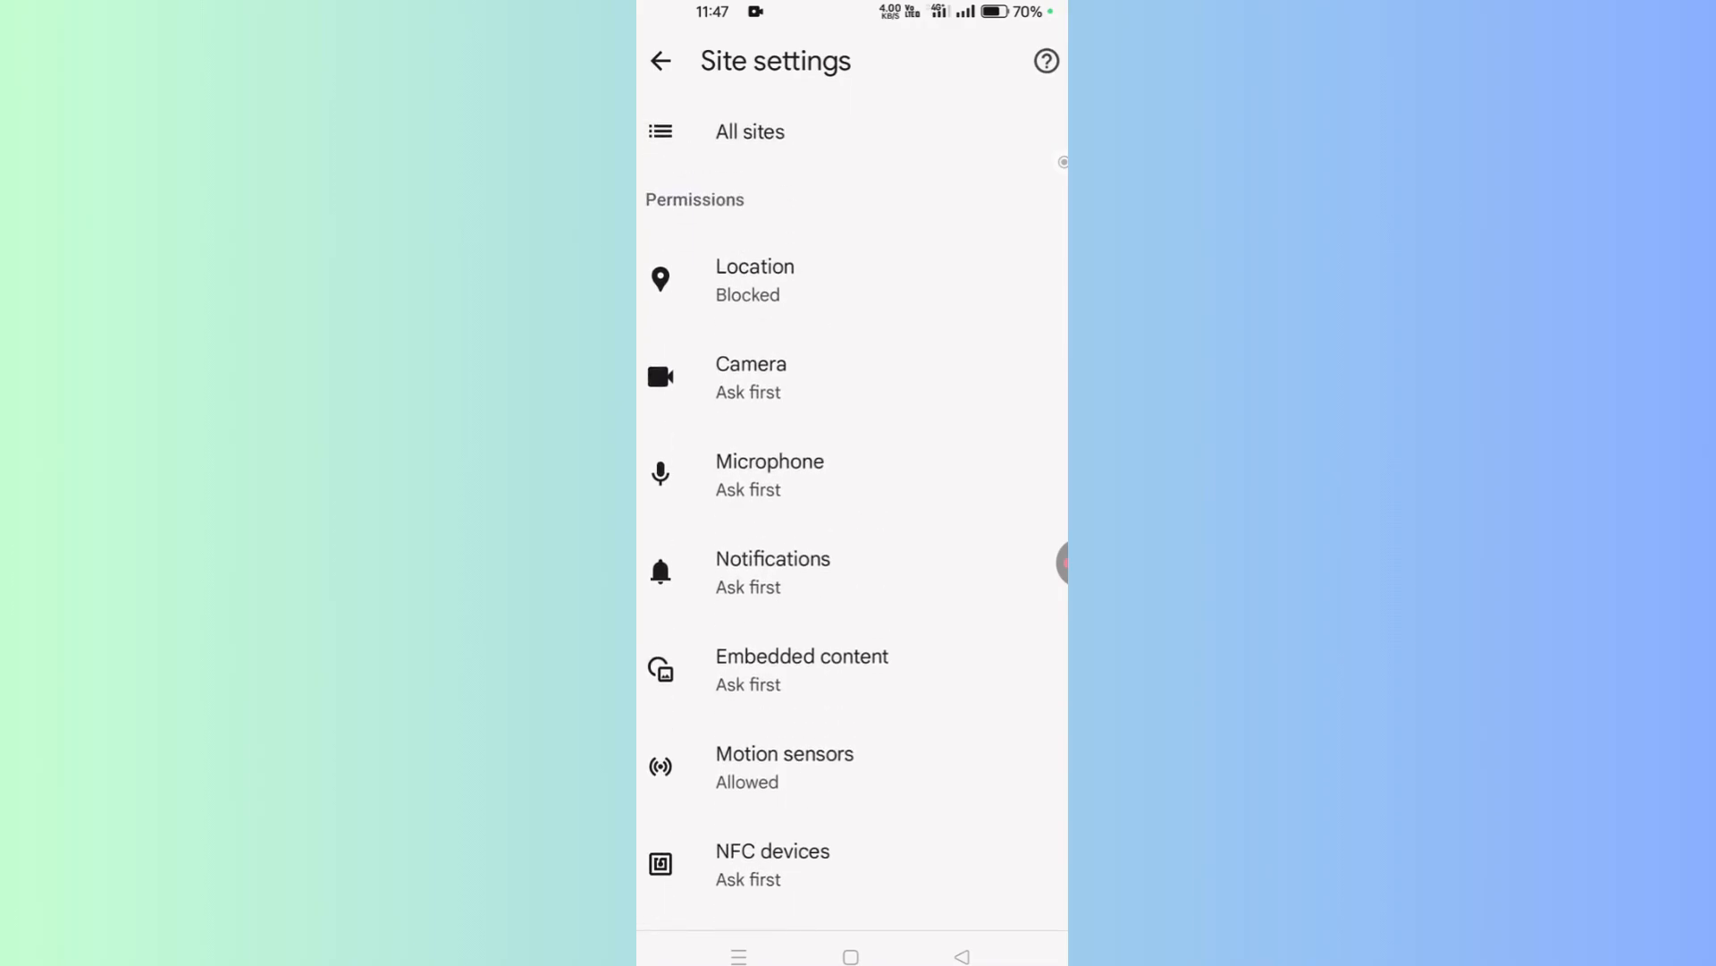
{"action": "left_click", "coordinate": [773, 558]}
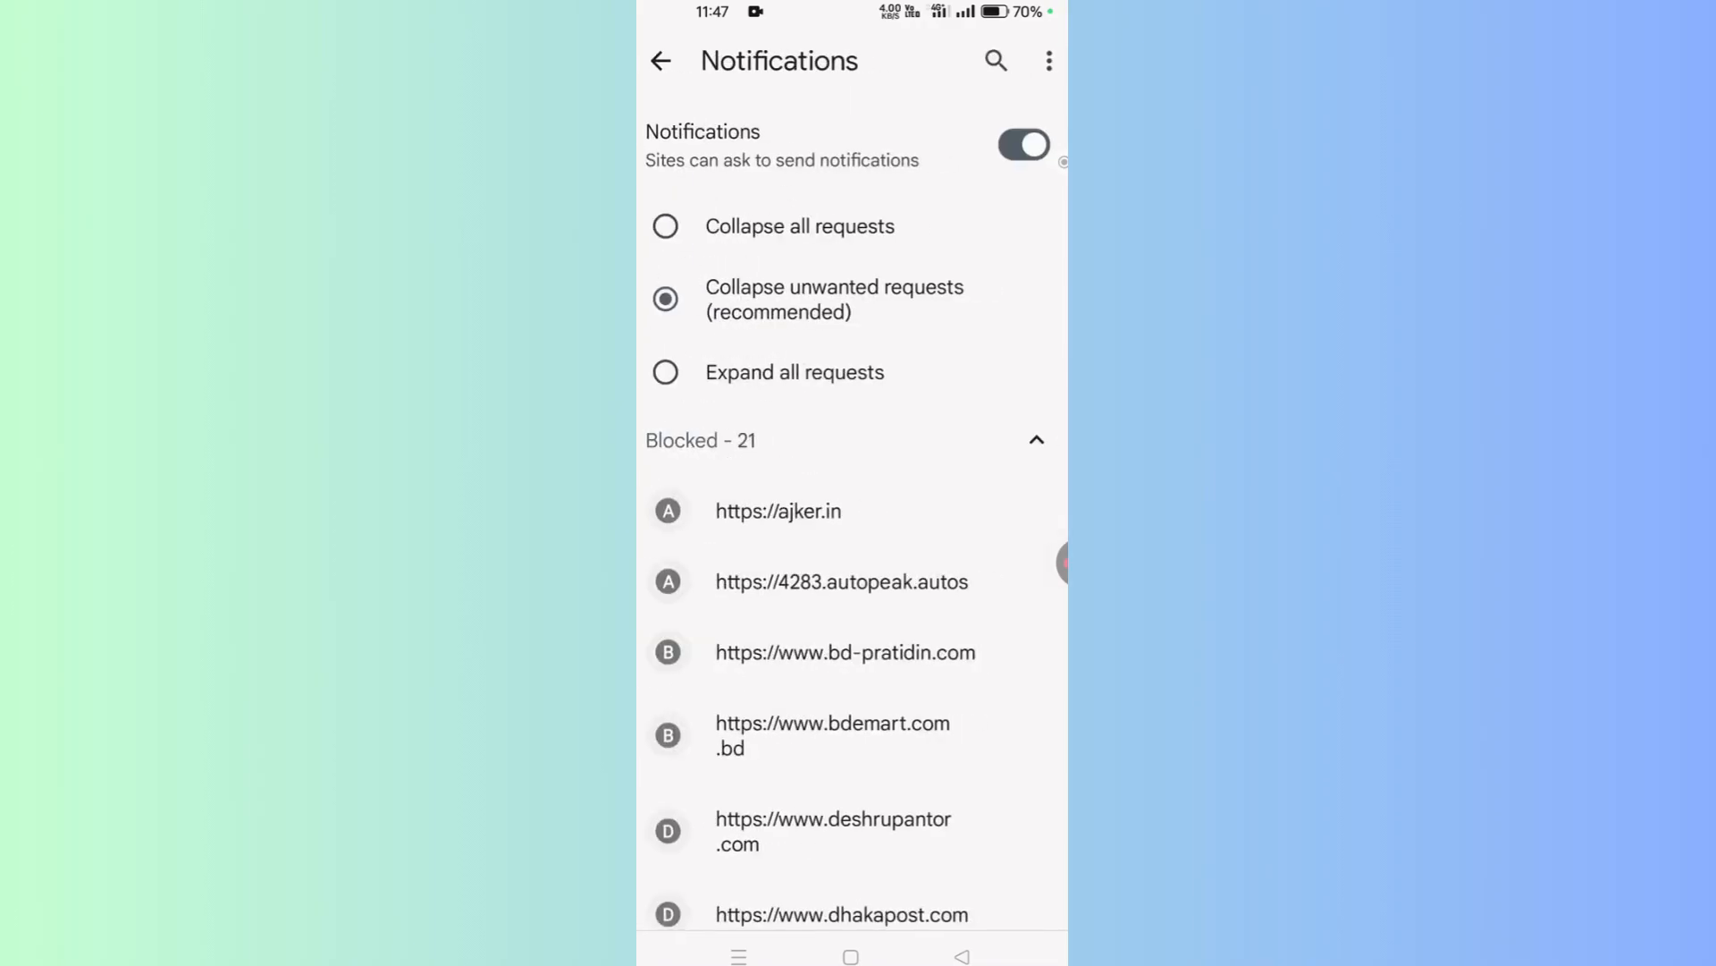
{"action": "scroll", "scroll_direction": "down", "scroll_amount": 3}
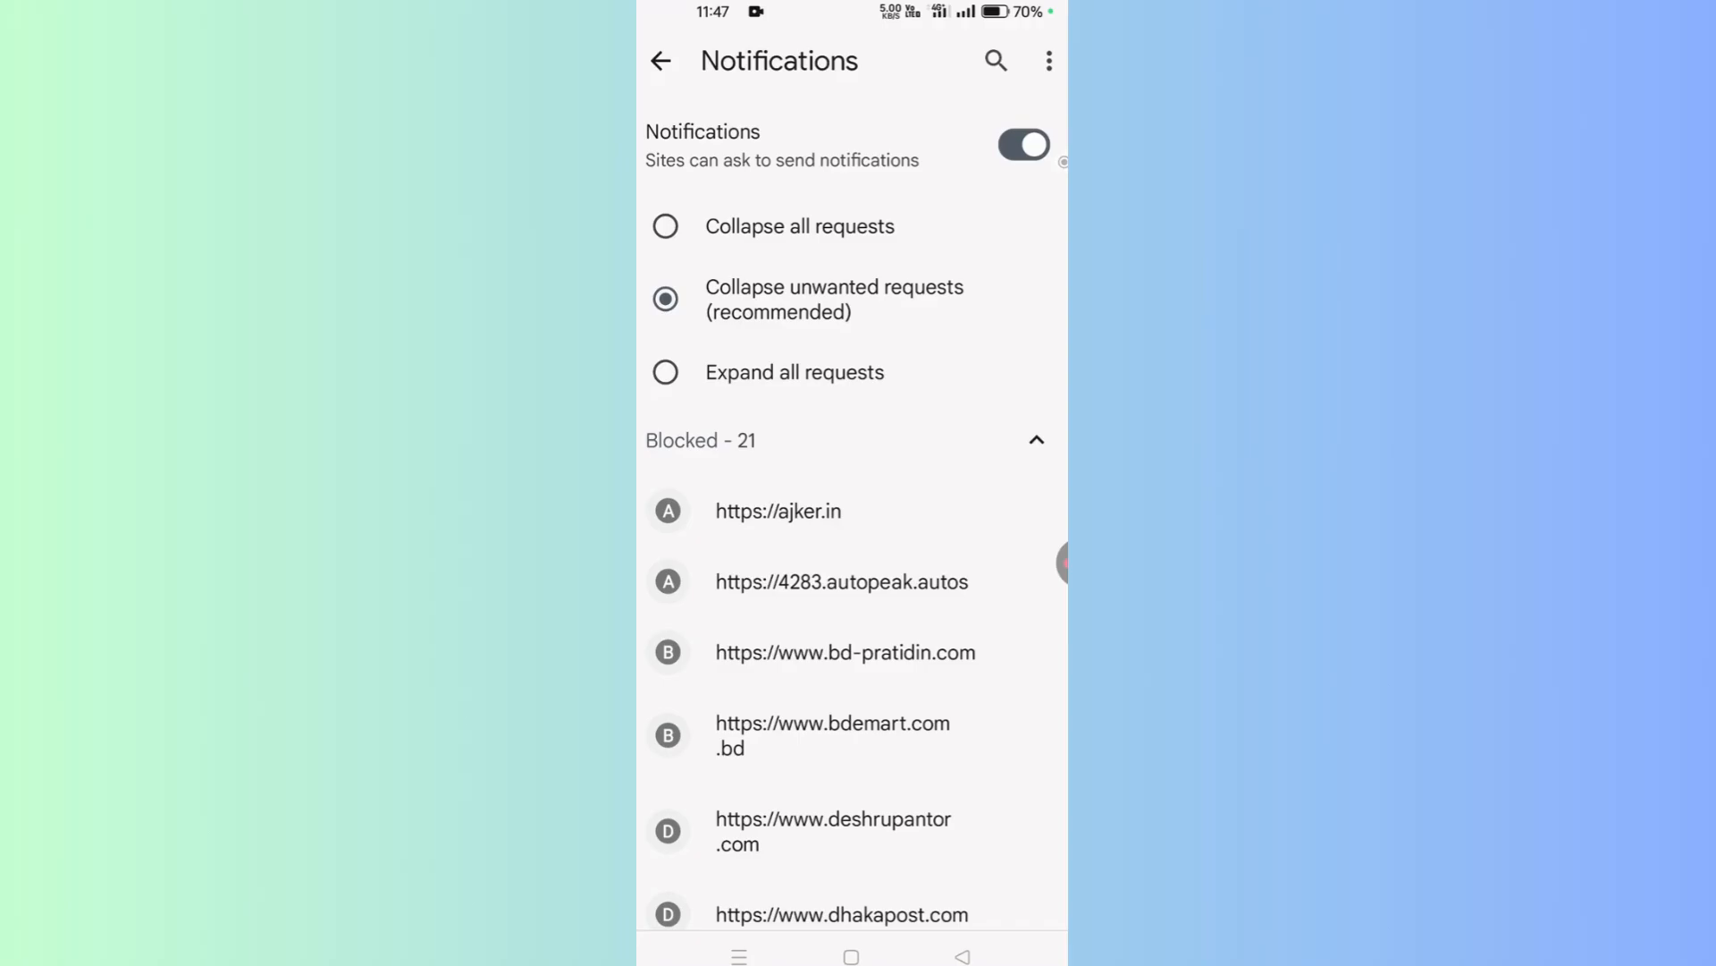
{"action": "left_click", "coordinate": [778, 510]}
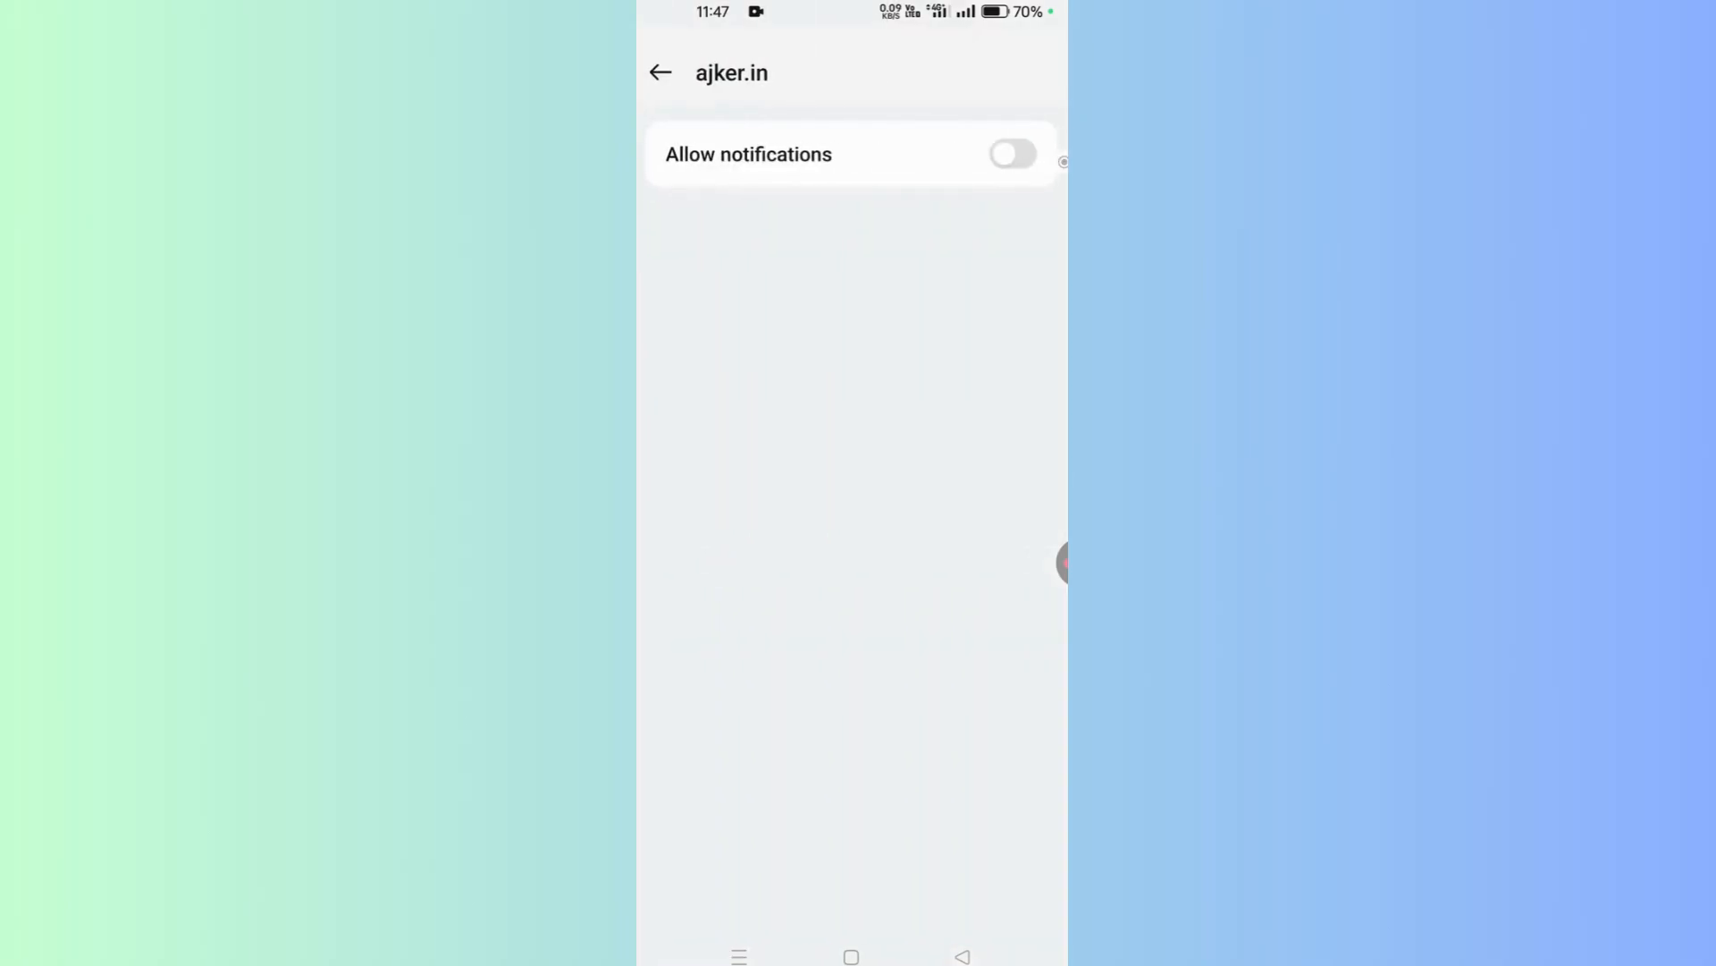
{"action": "left_click", "coordinate": [660, 72]}
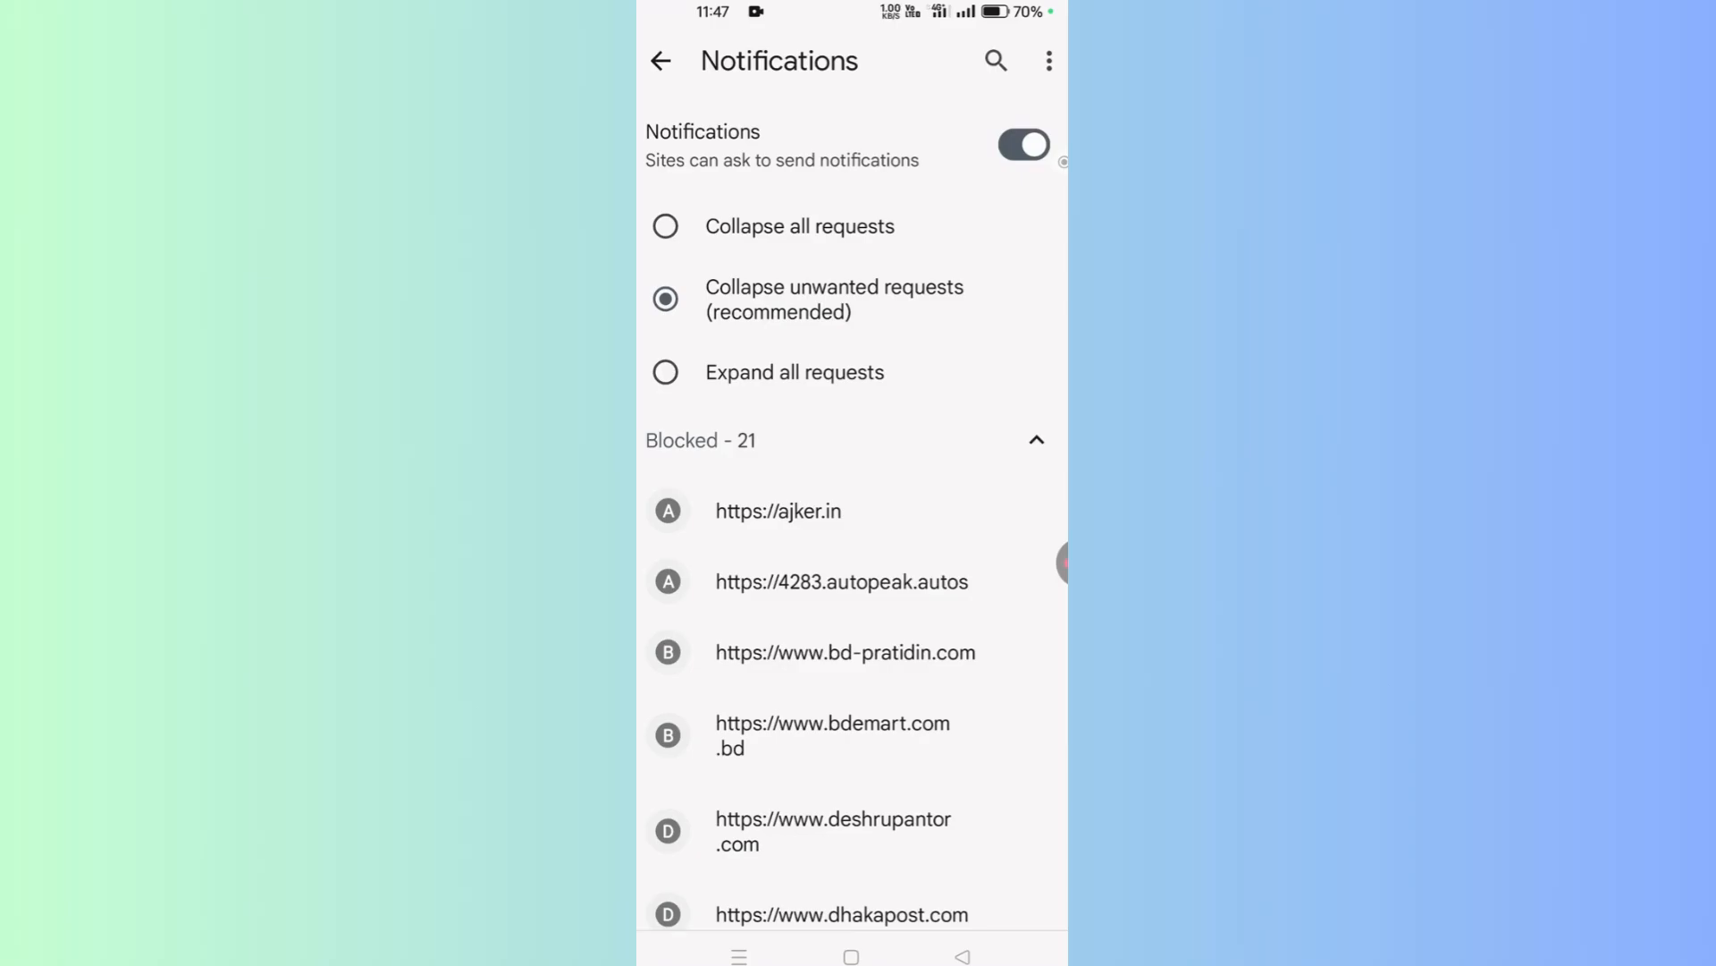
{"action": "left_click", "coordinate": [660, 61]}
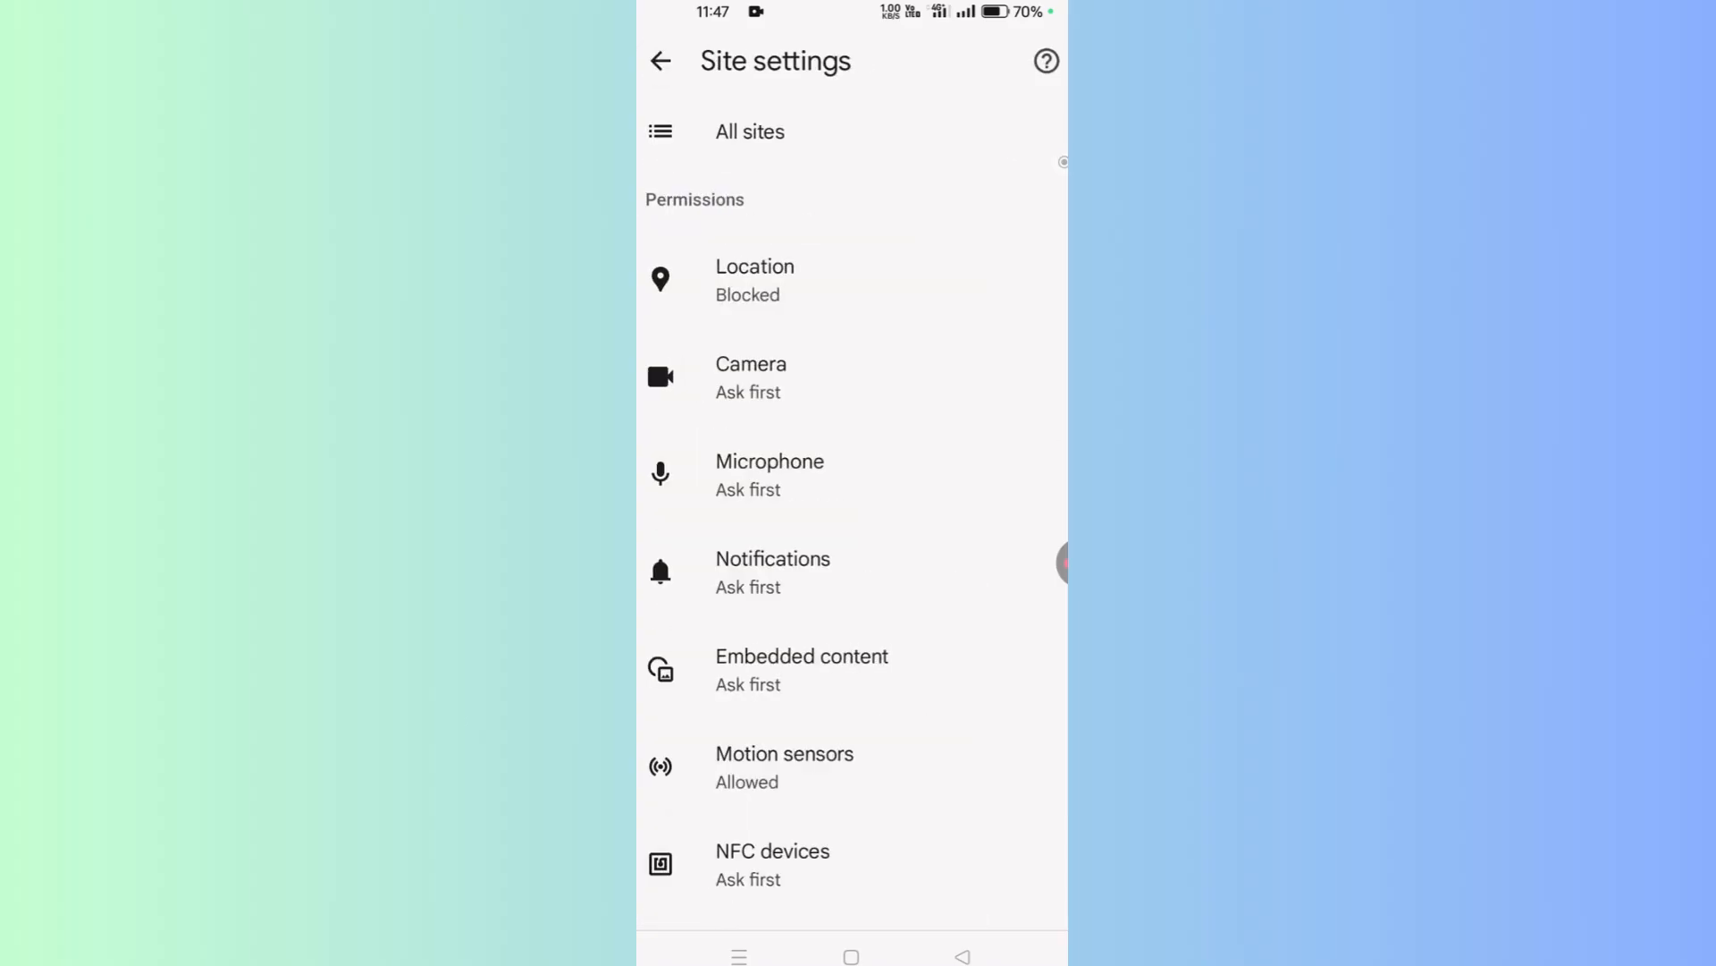
- View the Pop-ups and redirects setting, currently blocking sites
{"action": "scroll", "scroll_direction": "down", "scroll_amount": 3}
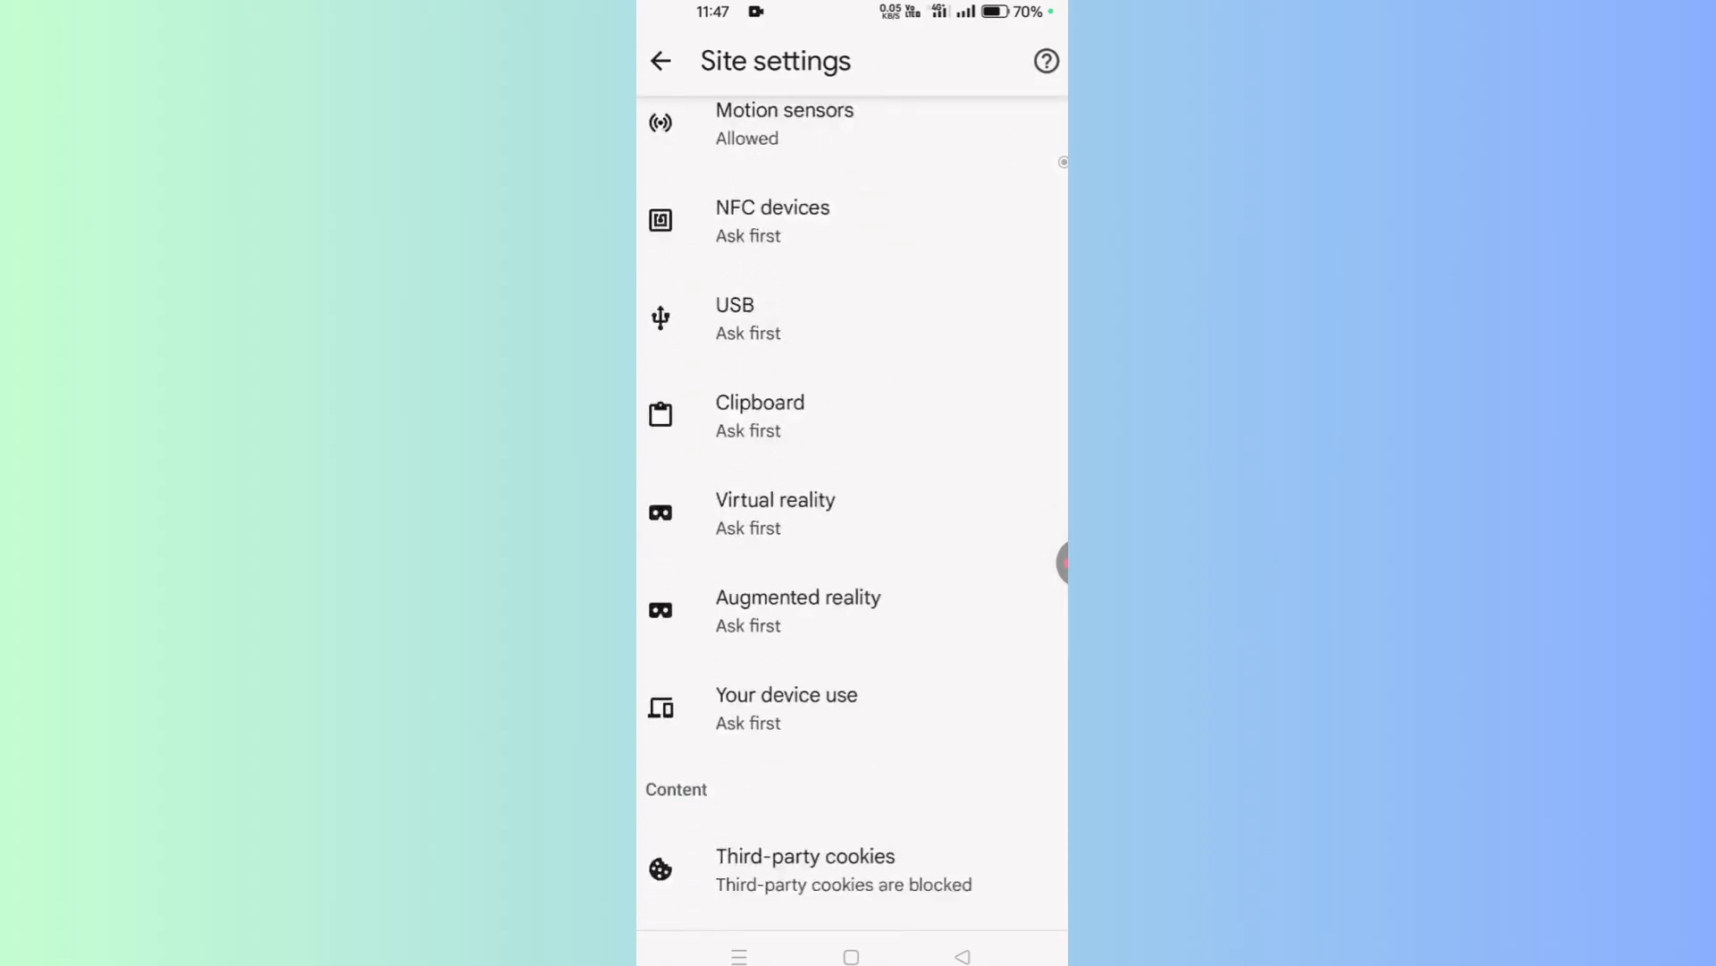
{"action": "scroll", "scroll_direction": "down", "scroll_amount": 3}
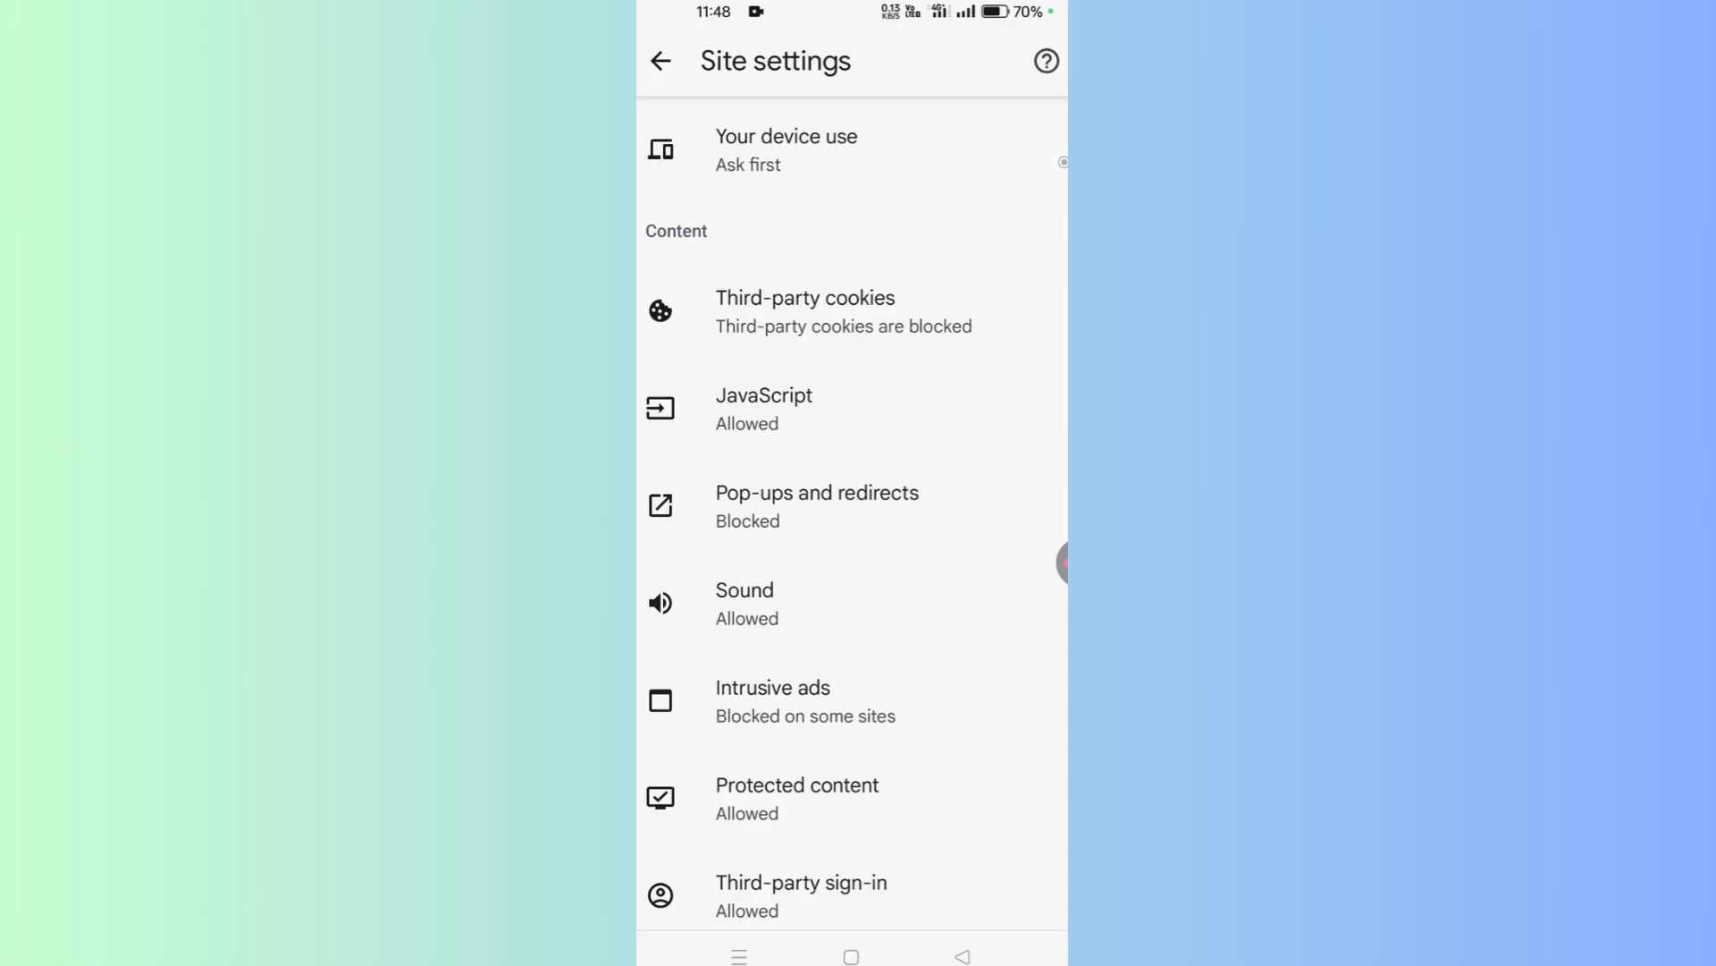
{"action": "left_click", "coordinate": [817, 506]}
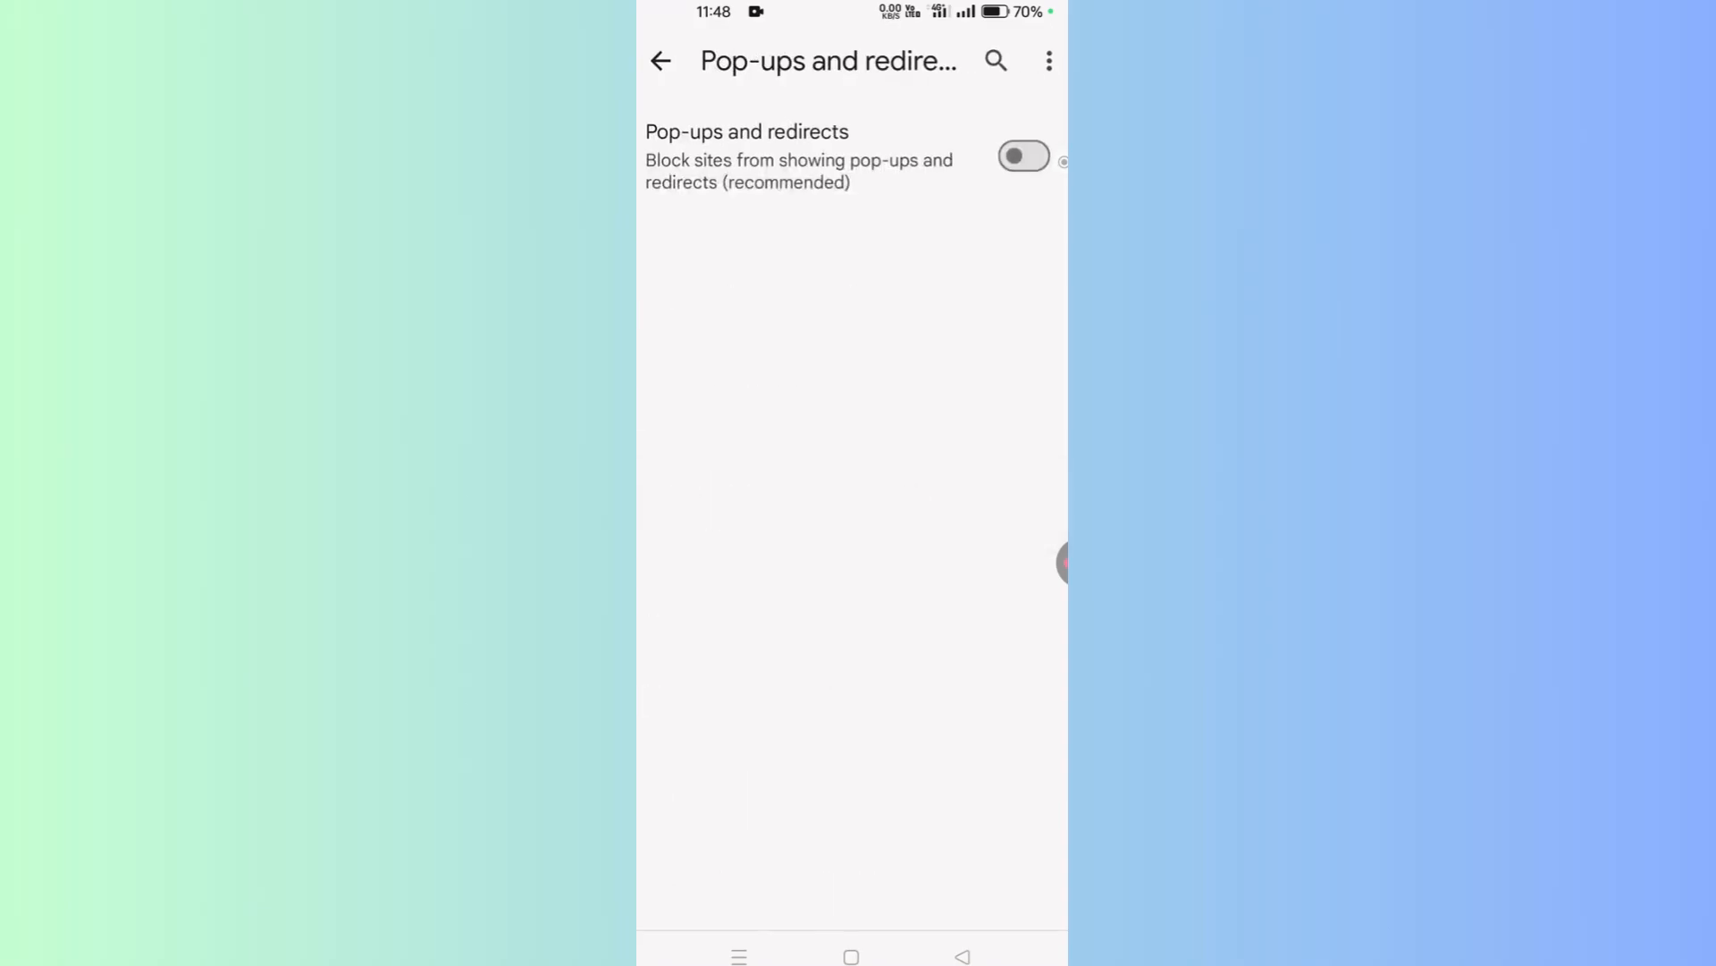